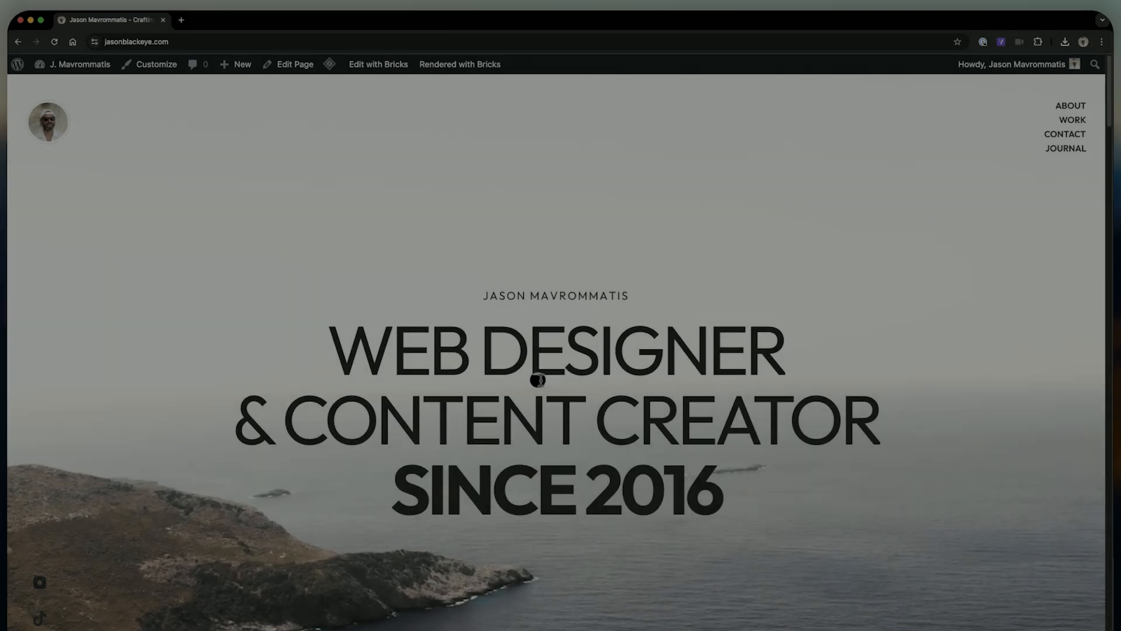
- Open the homepage in Bricks Builder and select the About Me paragraph
scroll(down, 3)
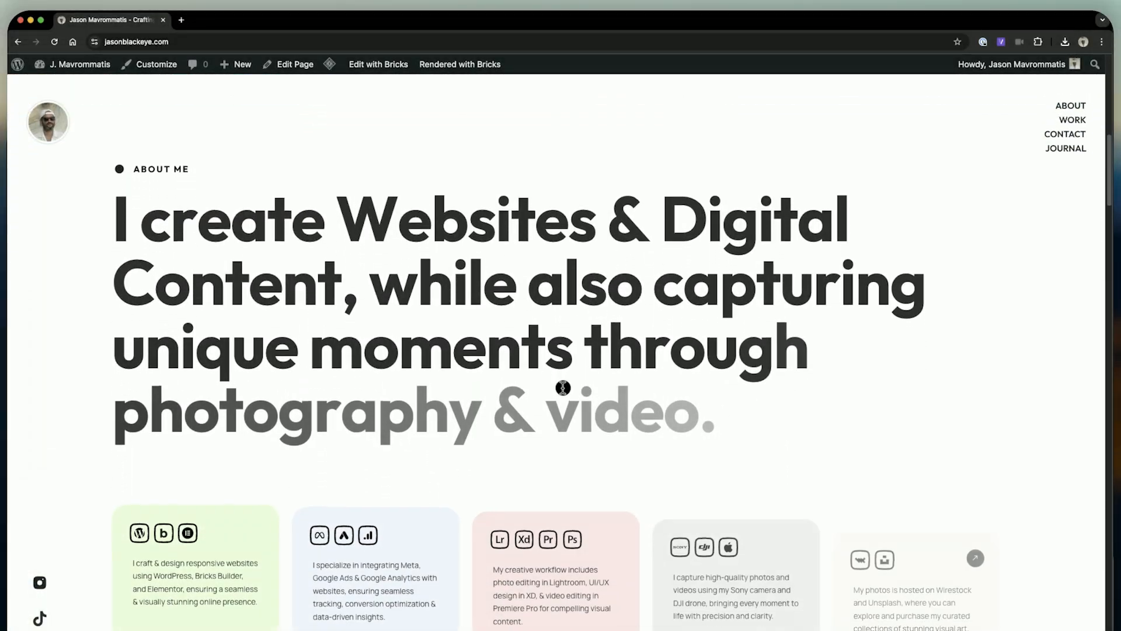
scroll(up, 3)
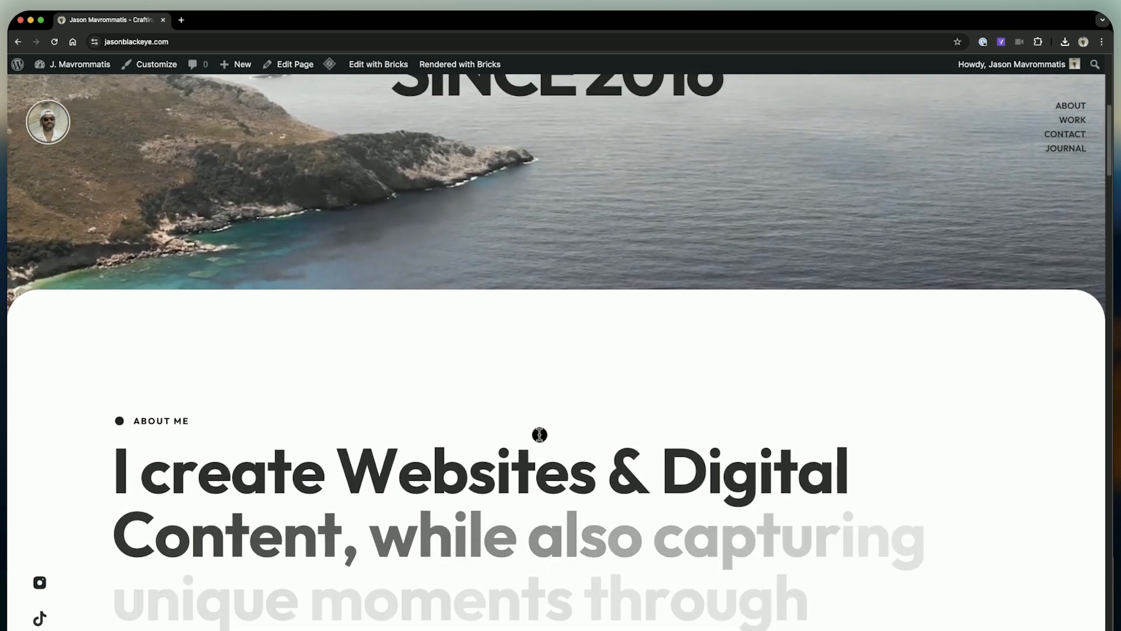
scroll(up, 3)
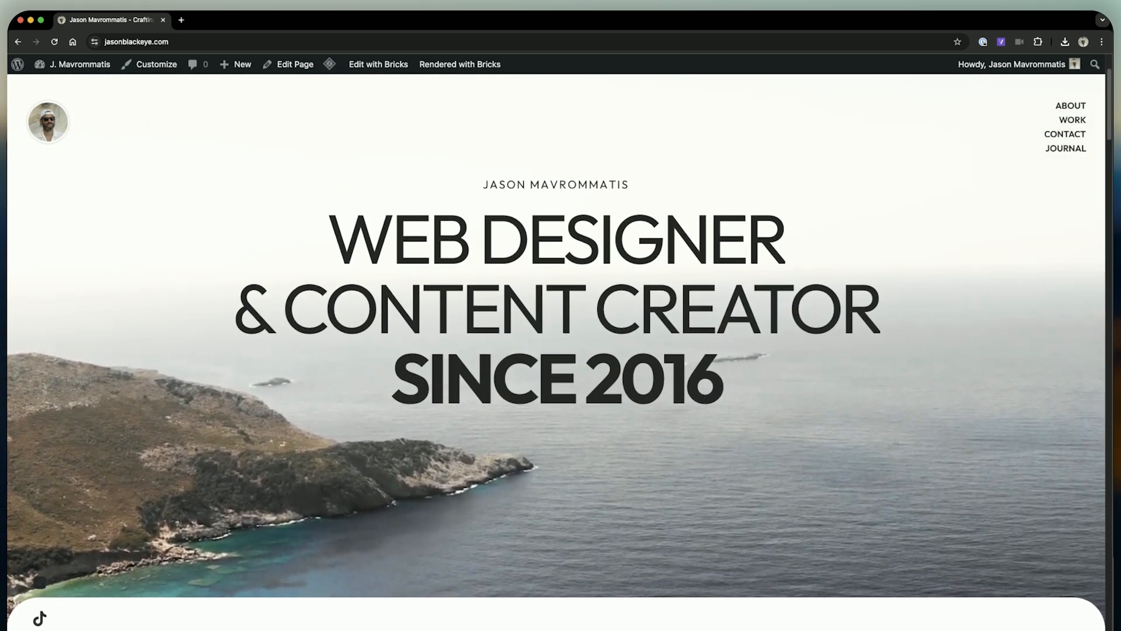
click(378, 65)
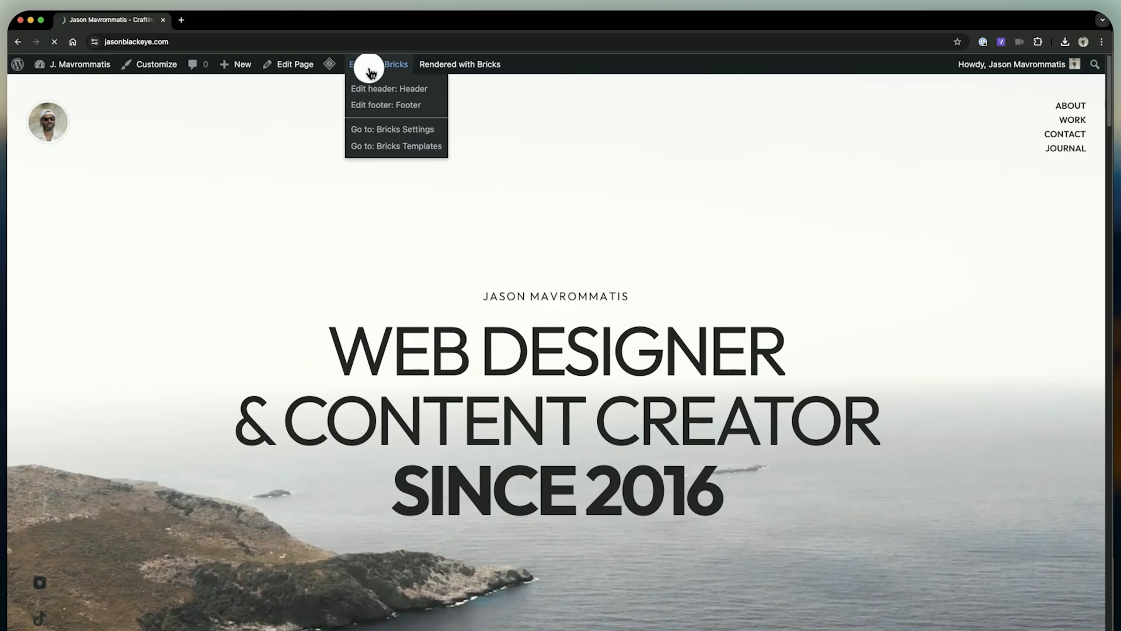
click(376, 65)
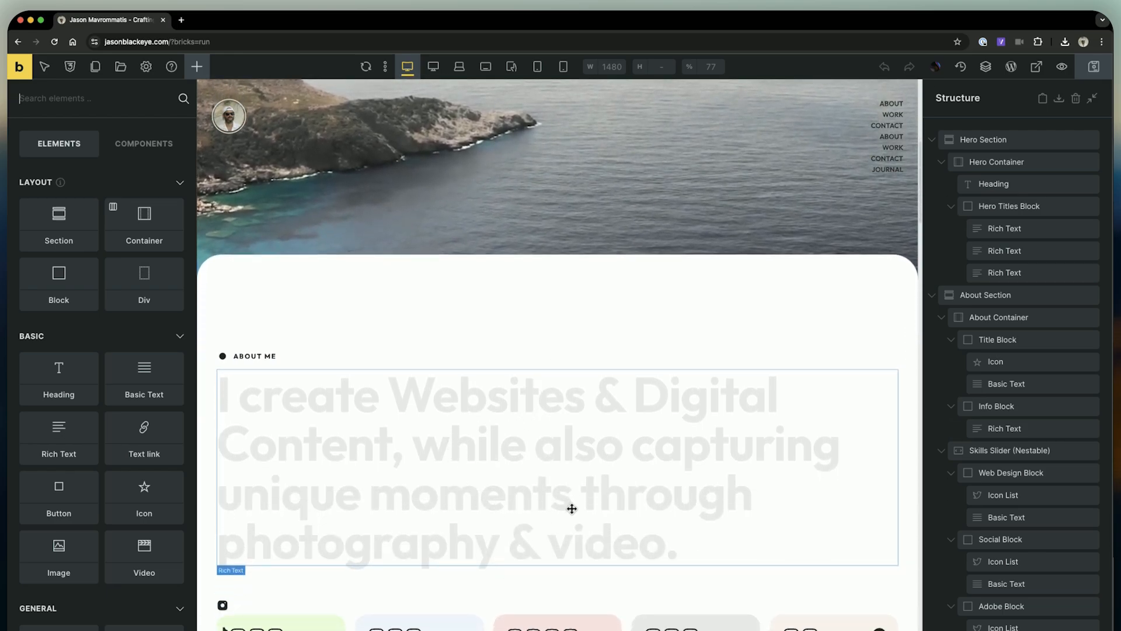
click(556, 464)
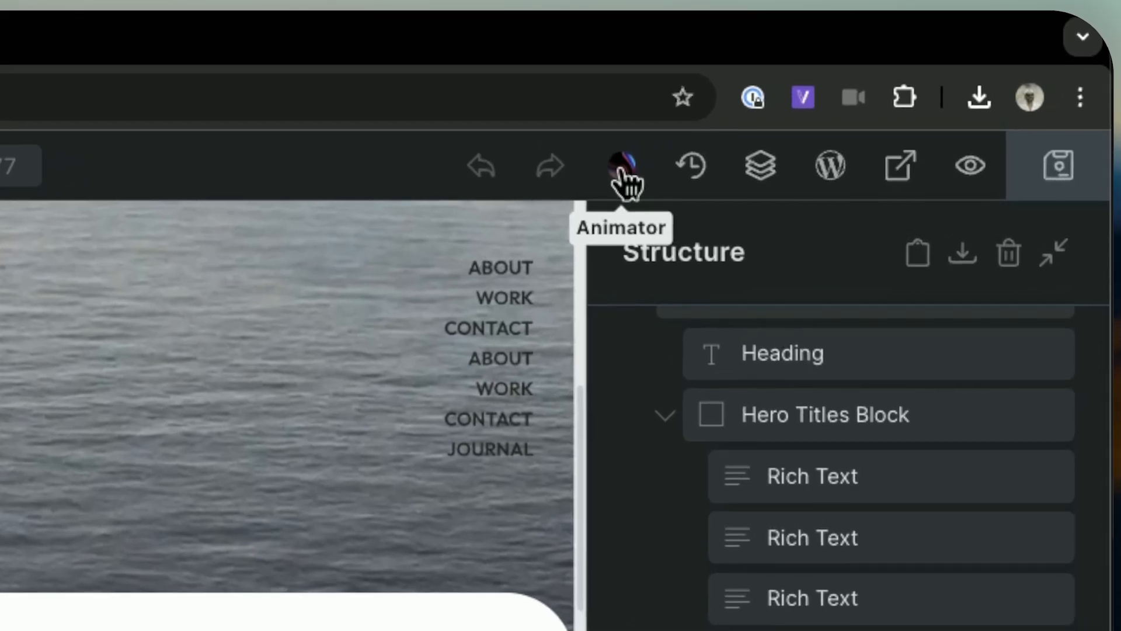
- Open the NextBricks Animator panel to view the About Text timeline
click(621, 165)
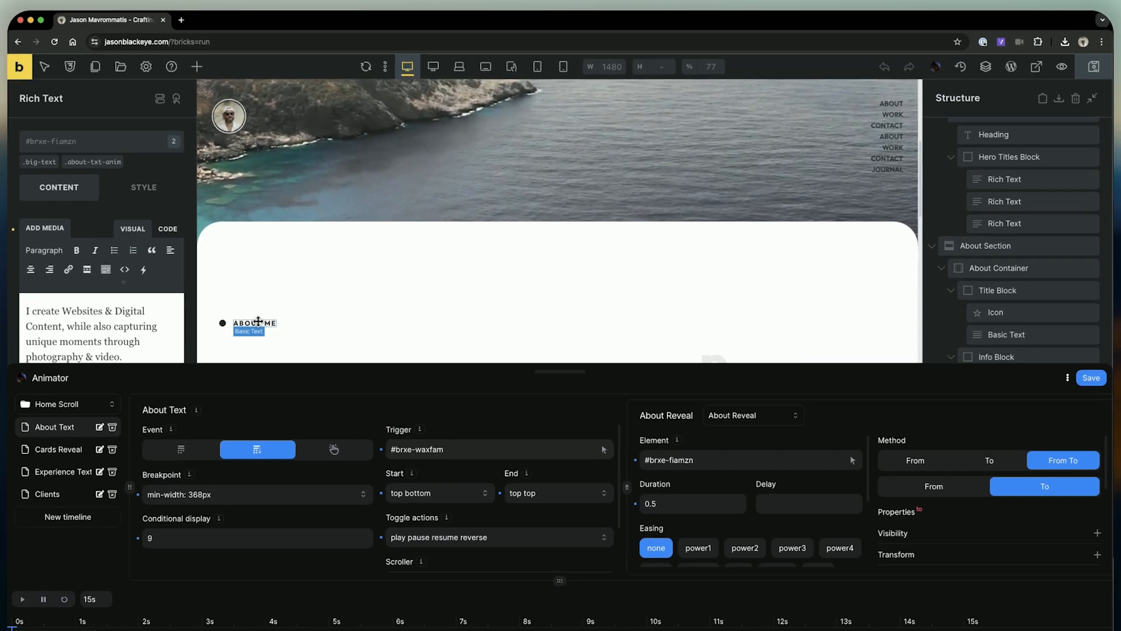
- Enable word and character SplitText with a 0.01 stagger on About Reveal
click(253, 322)
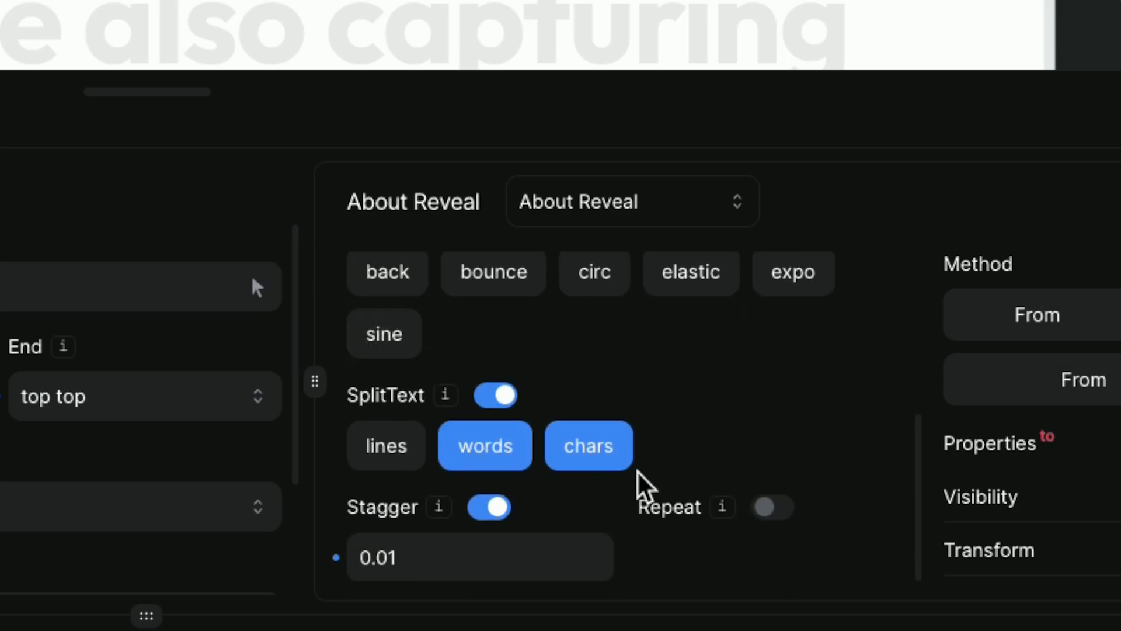
mouse_move(515, 508)
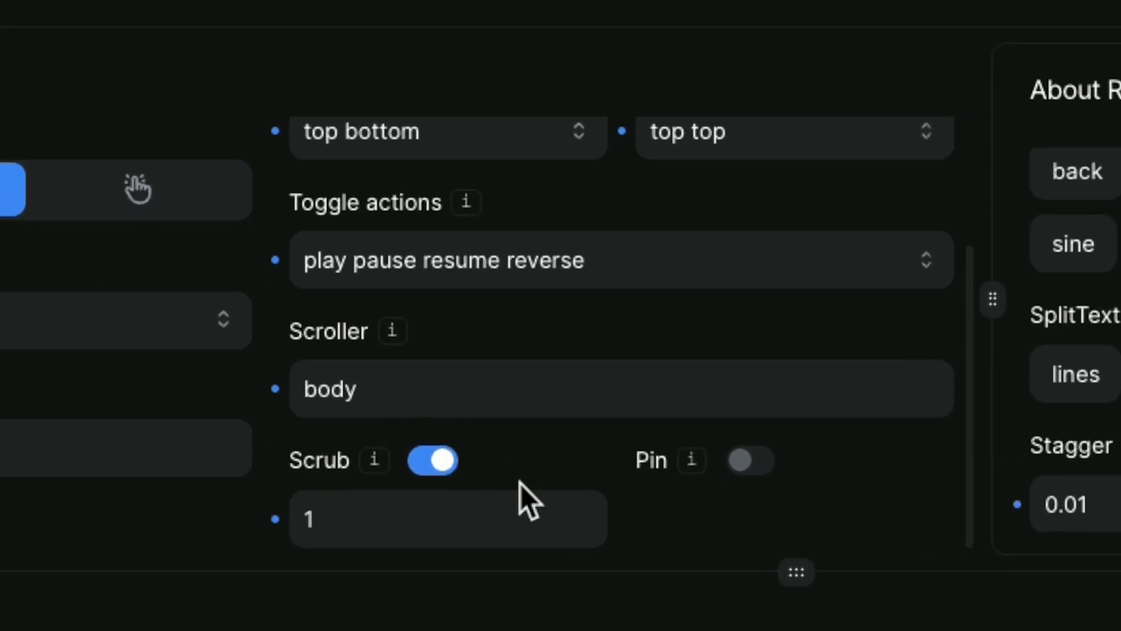
mouse_move(461, 375)
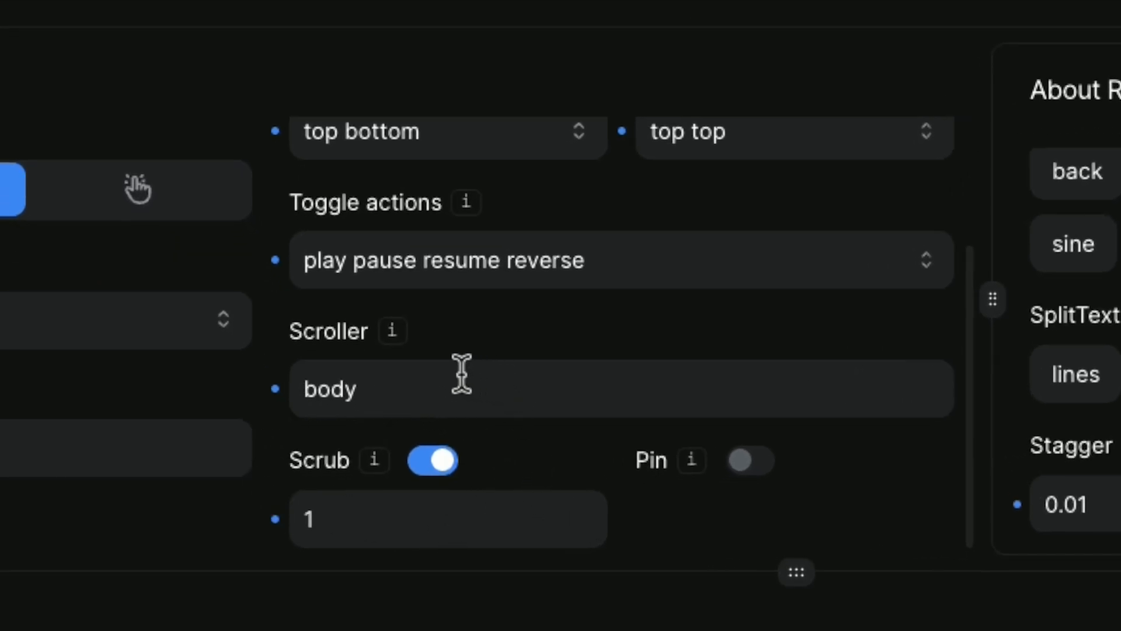